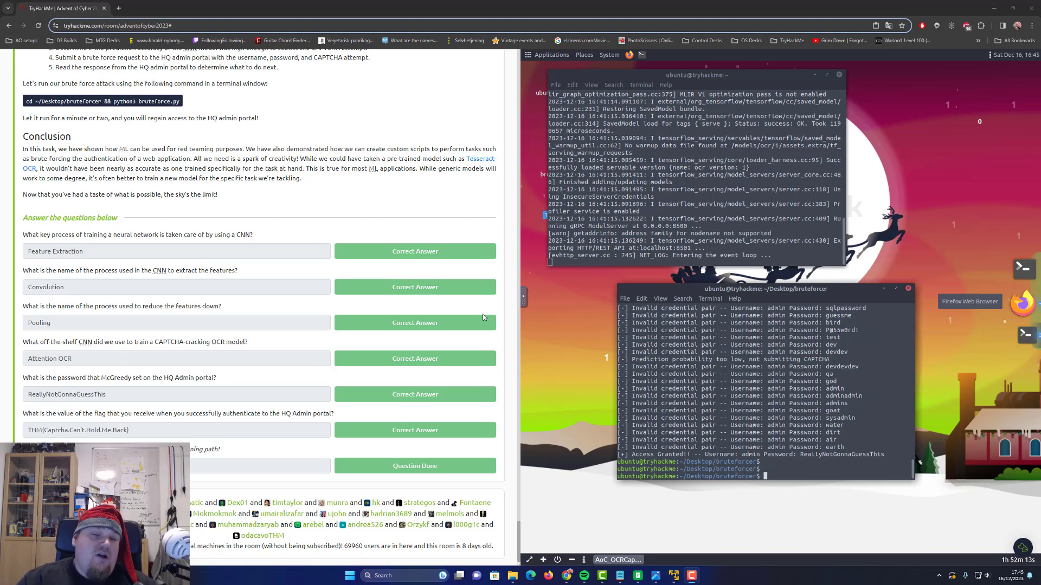
{"action": "mouse_move", "coordinate": [261, 103]}
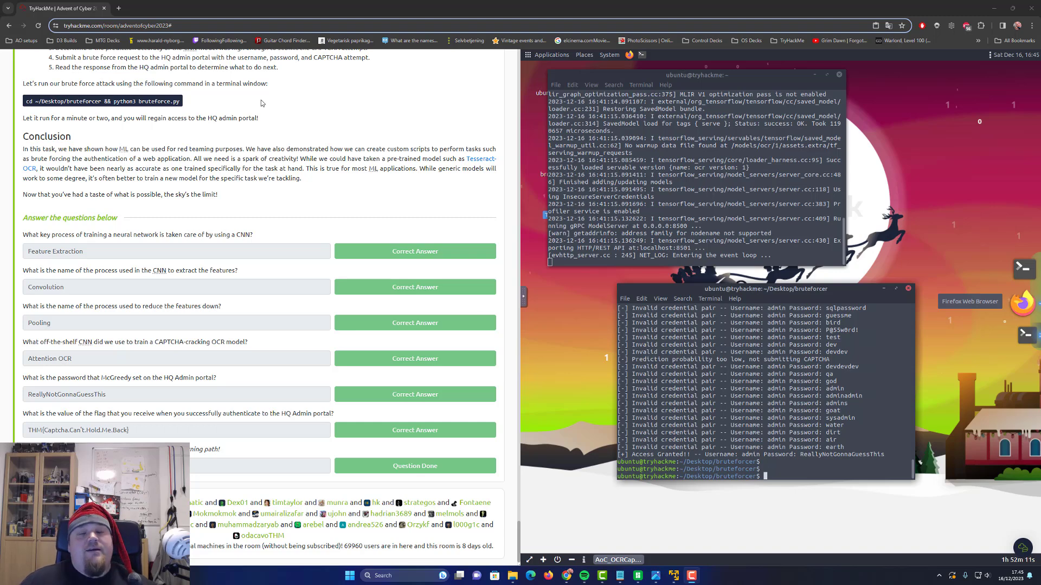
{"action": "mouse_move", "coordinate": [208, 193]}
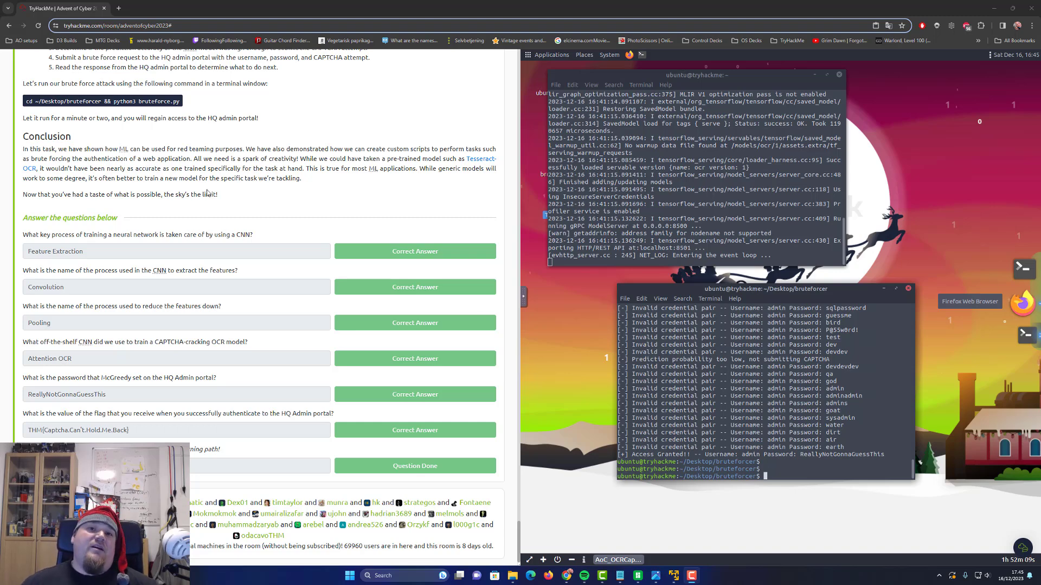
{"action": "mouse_move", "coordinate": [447, 181]}
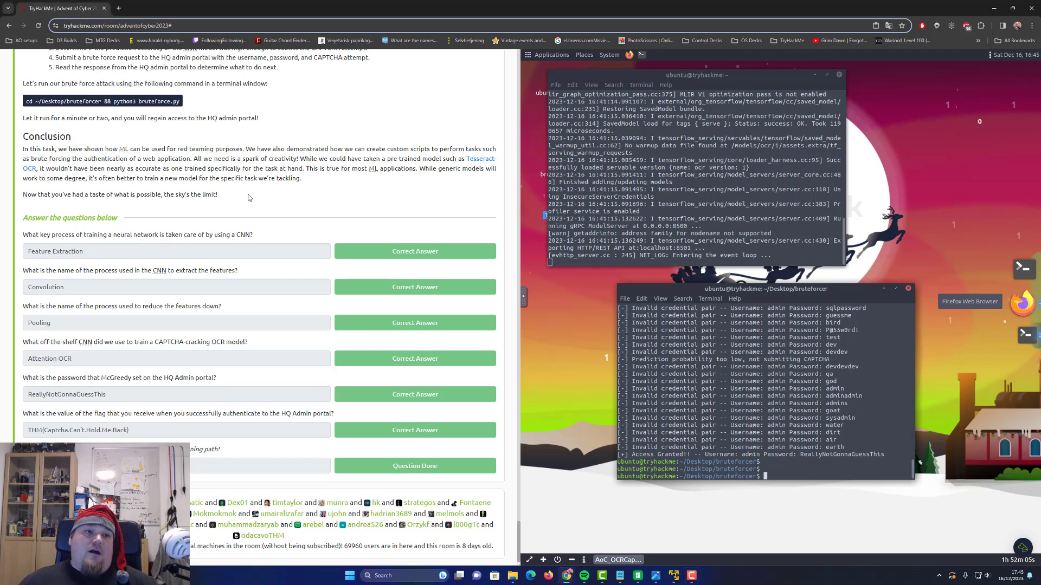
Scroll up to the Convolutional Neural Networks and Feature Extraction explanation
{"action": "scroll", "scroll_direction": "up", "scroll_amount": 3}
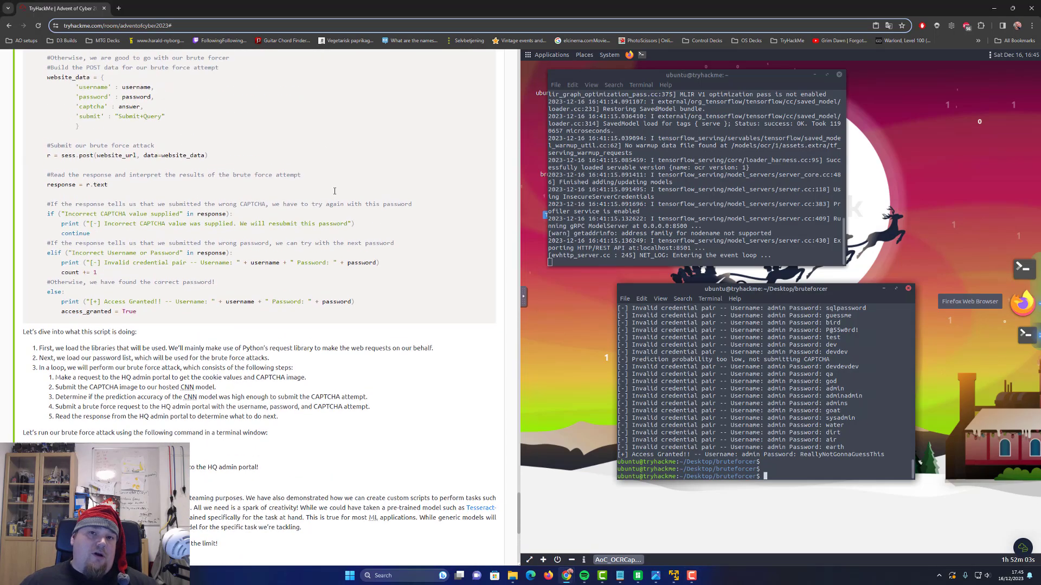
{"action": "scroll", "scroll_direction": "up", "scroll_amount": 3}
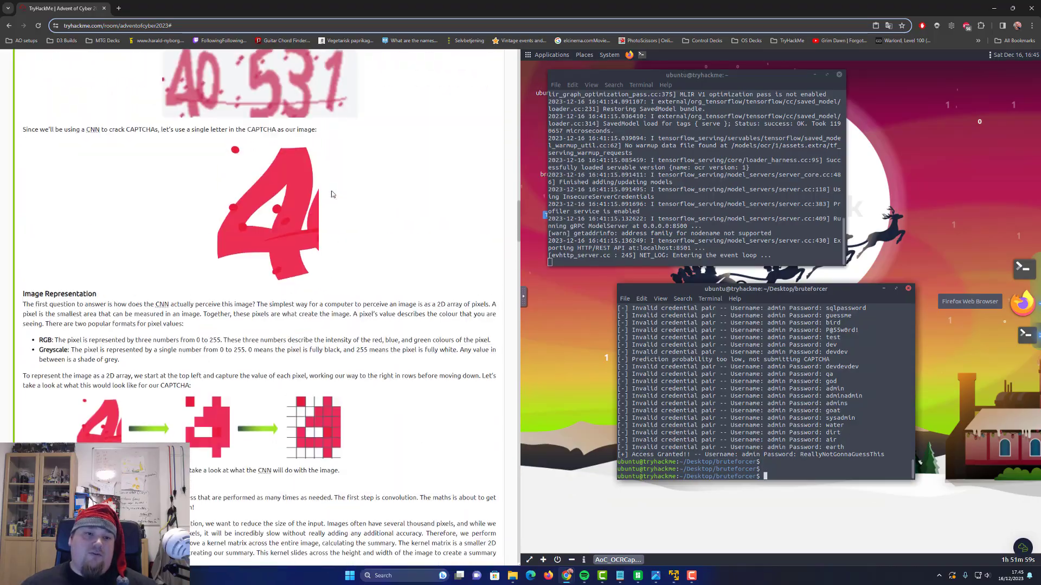
{"action": "scroll", "scroll_direction": "up", "scroll_amount": 3}
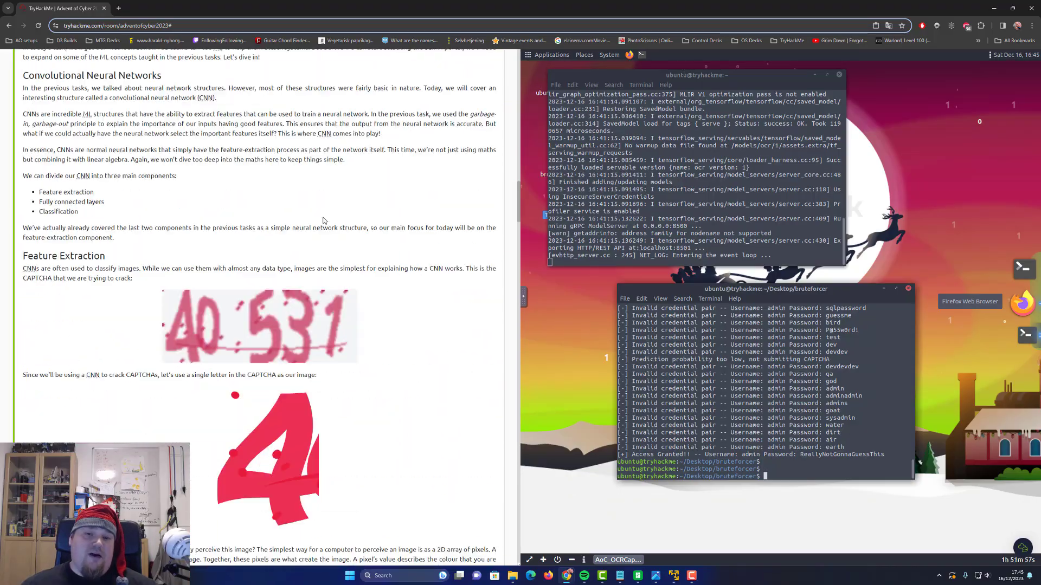
{"action": "scroll", "scroll_direction": "up", "scroll_amount": 3}
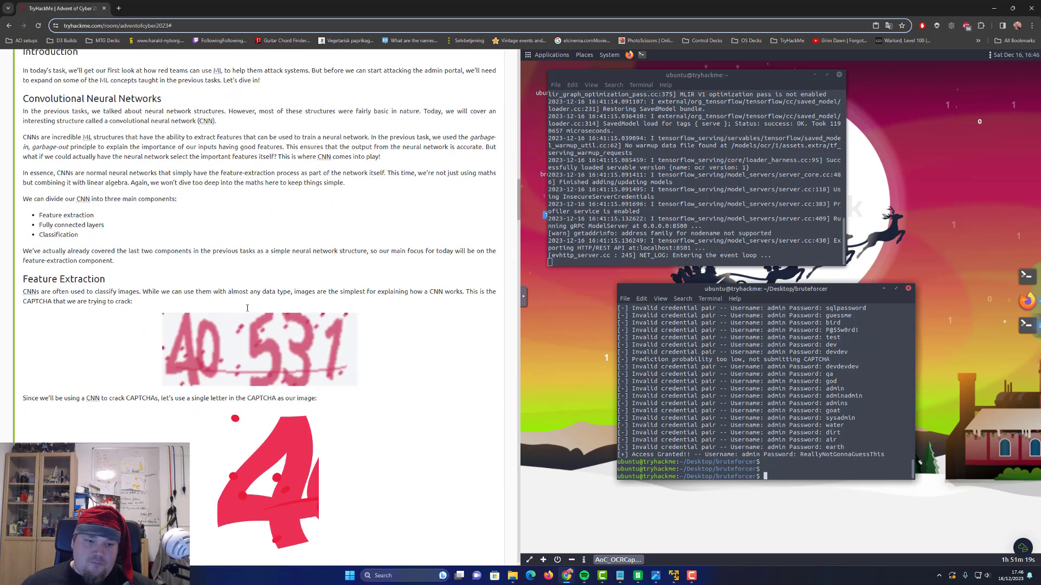
Scroll down past Image Representation and Convolution to the Docker container commands and Gathering Training Data
{"action": "scroll", "scroll_direction": "down", "scroll_amount": 3}
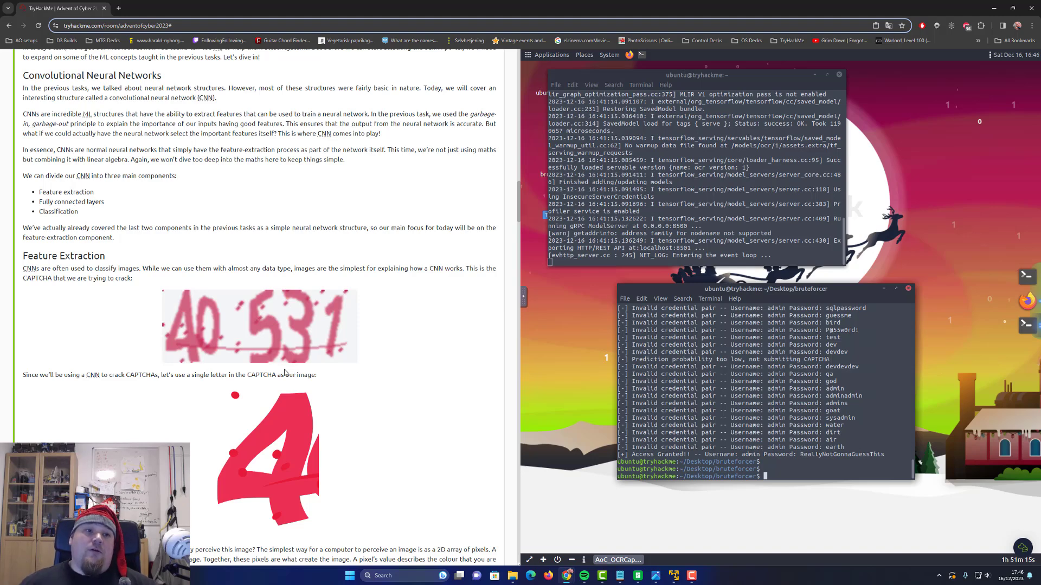
{"action": "scroll", "scroll_direction": "down", "scroll_amount": 3}
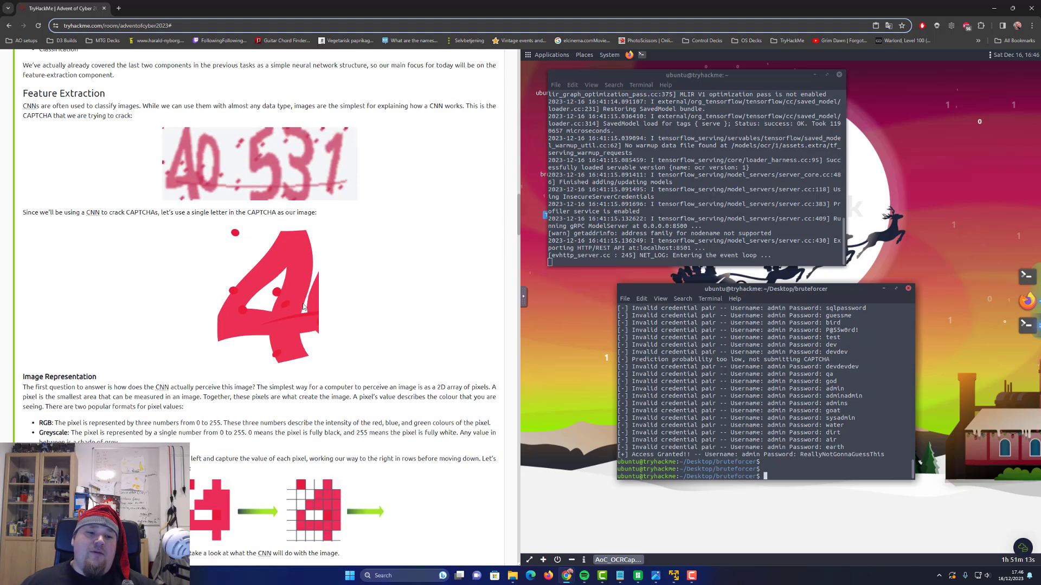
{"action": "scroll", "scroll_direction": "down", "scroll_amount": 3}
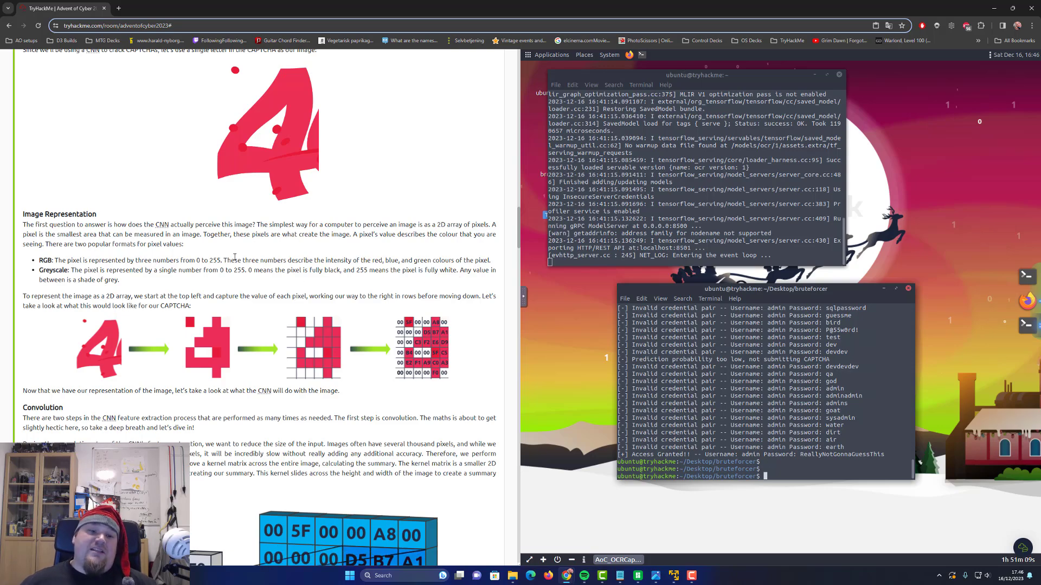
{"action": "scroll", "scroll_direction": "down", "scroll_amount": 3}
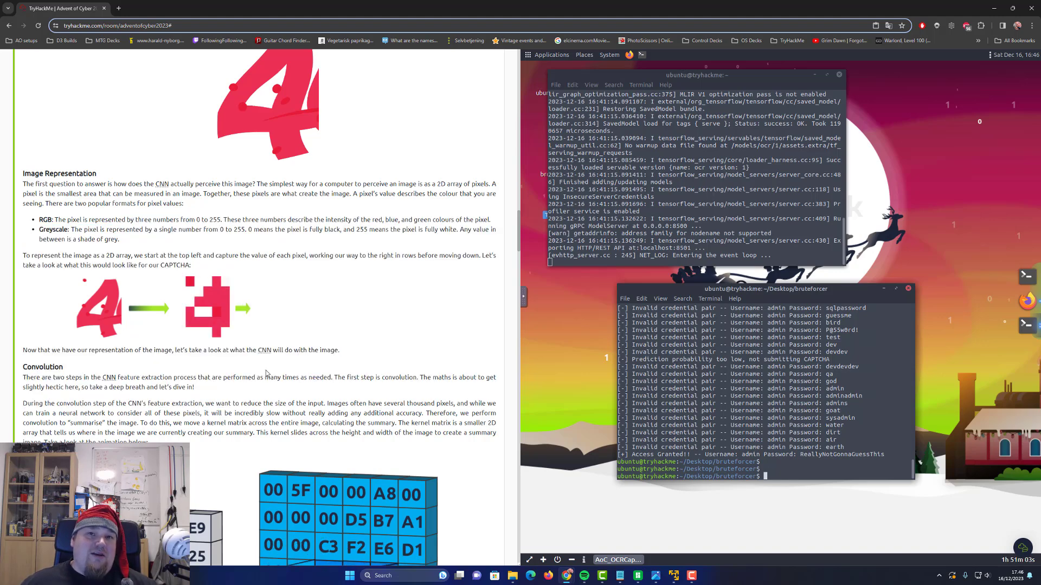
{"action": "scroll", "scroll_direction": "down", "scroll_amount": 3}
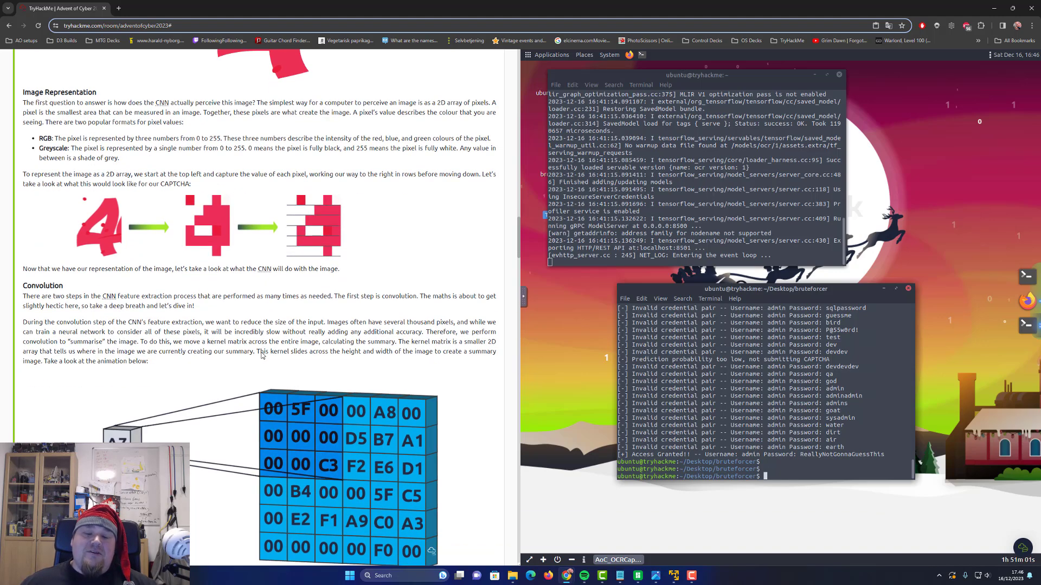
{"action": "scroll", "scroll_direction": "down", "scroll_amount": 3}
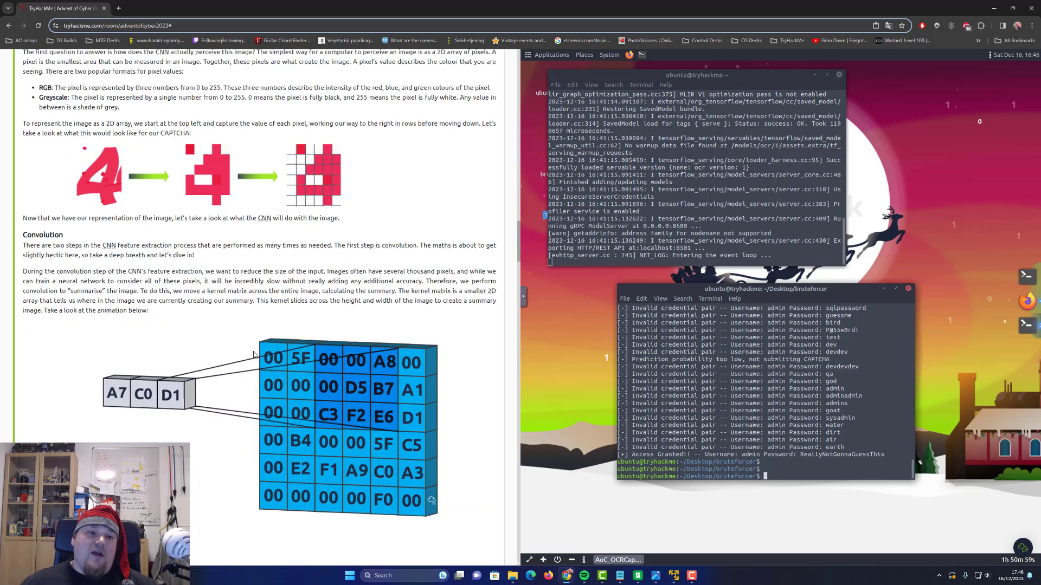
{"action": "scroll", "scroll_direction": "down", "scroll_amount": 3}
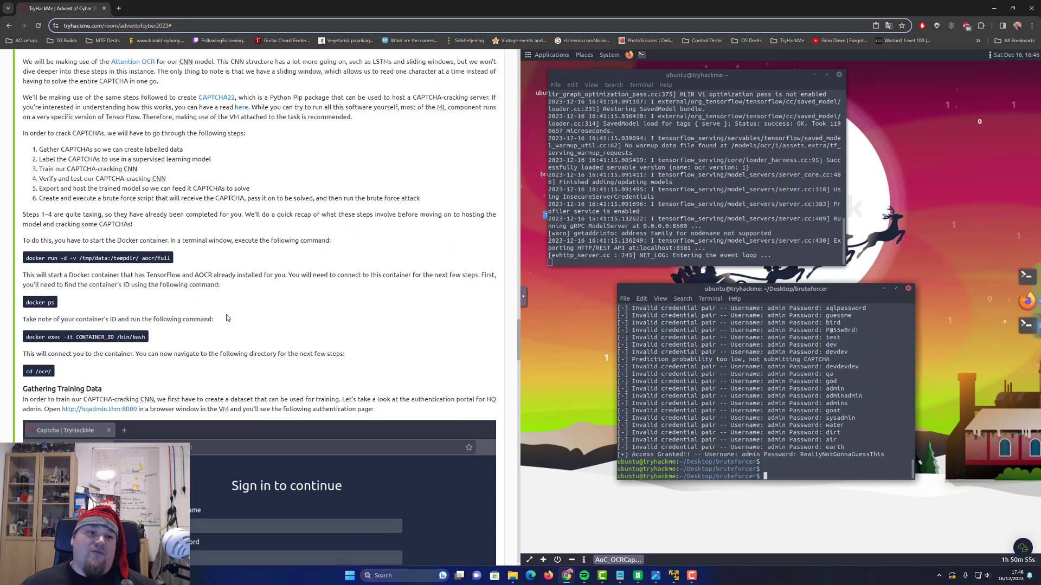
Browse Training and Testing the CNN and Hosting Our CNN Model, then settle back on Creating the Training Dataset
{"action": "scroll", "scroll_direction": "up", "scroll_amount": 3}
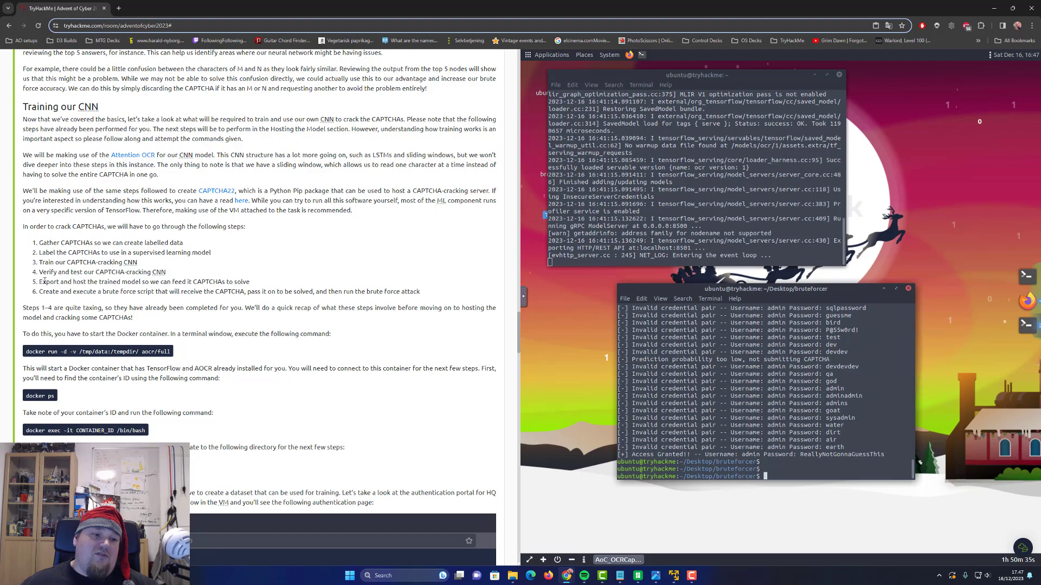
{"action": "scroll", "scroll_direction": "down", "scroll_amount": 3}
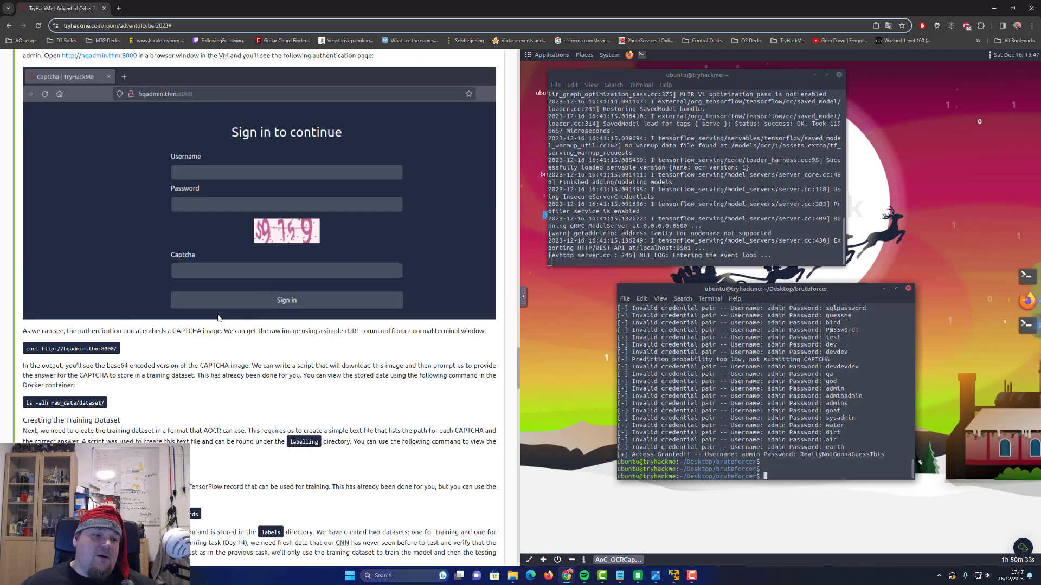
{"action": "scroll", "scroll_direction": "down", "scroll_amount": 3}
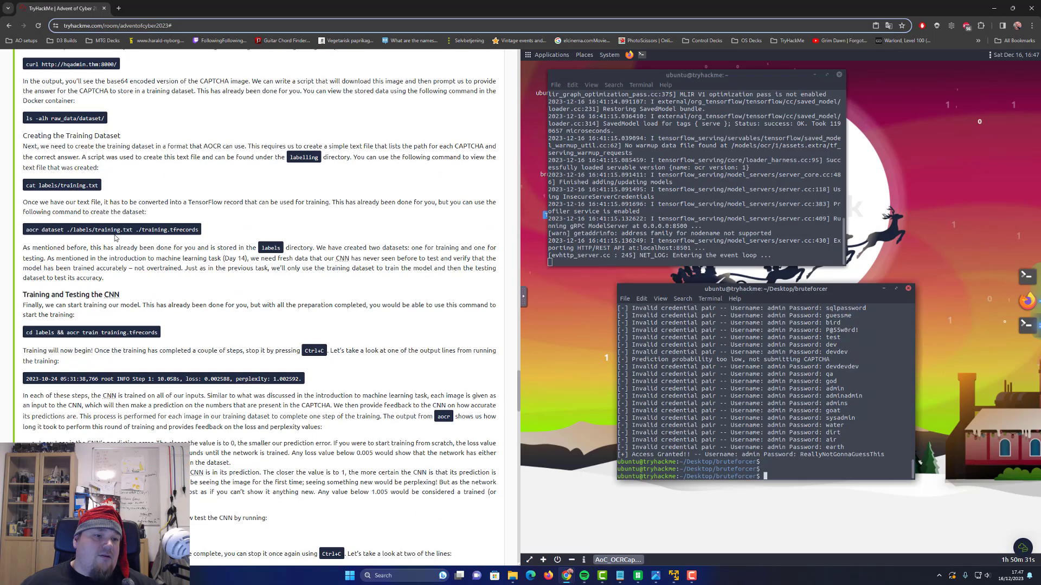
{"action": "scroll", "scroll_direction": "up", "scroll_amount": 3}
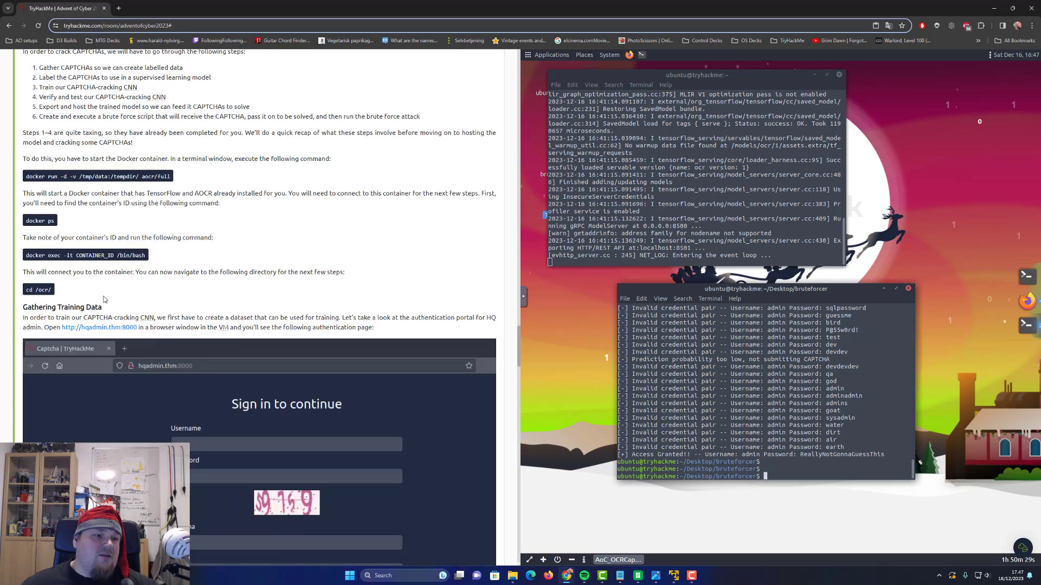
{"action": "scroll", "scroll_direction": "down", "scroll_amount": 3}
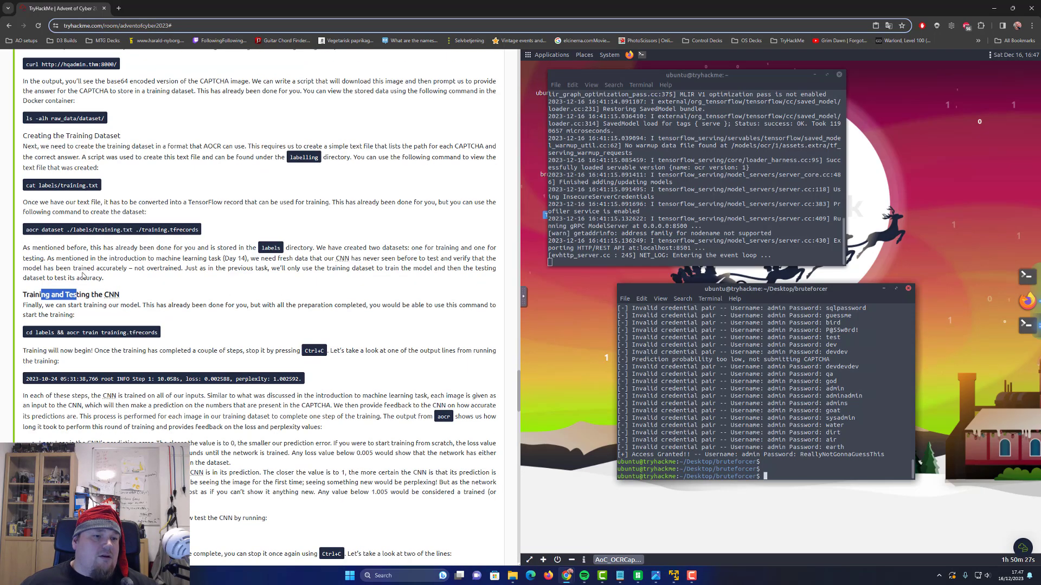
{"action": "scroll", "scroll_direction": "down", "scroll_amount": 3}
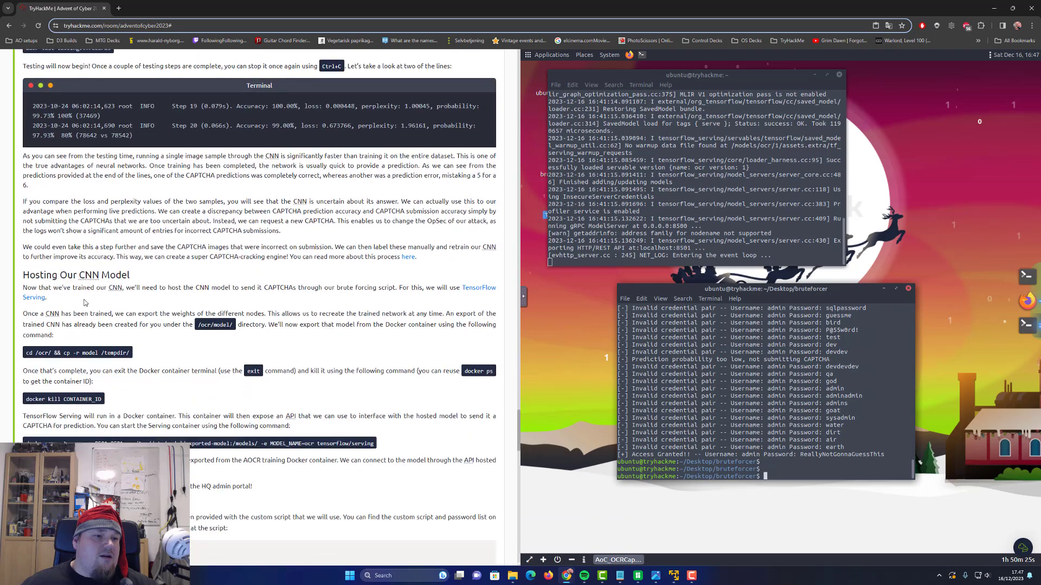
{"action": "scroll", "scroll_direction": "up", "scroll_amount": 3}
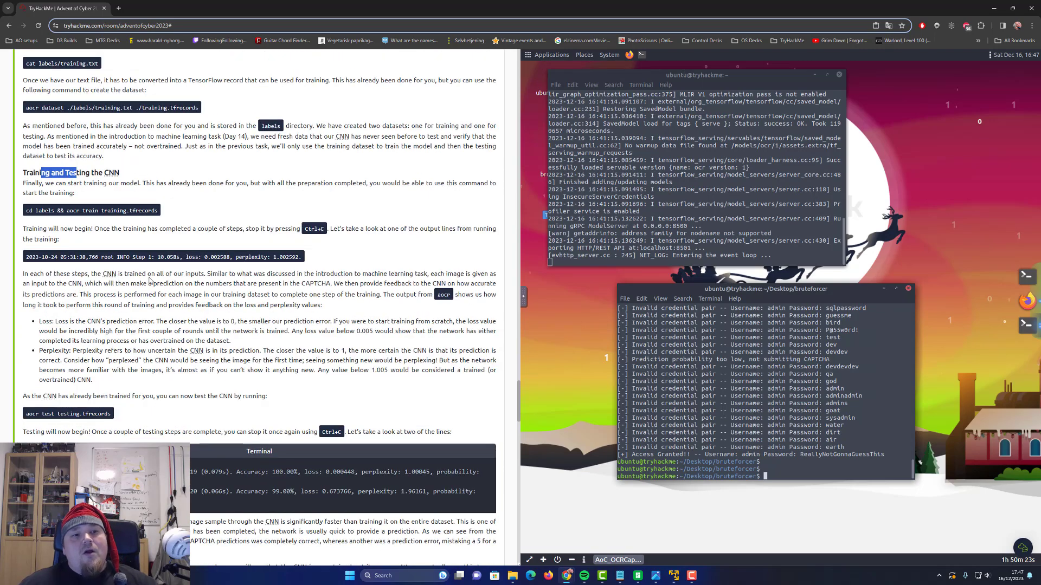
{"action": "scroll", "scroll_direction": "up", "scroll_amount": 3}
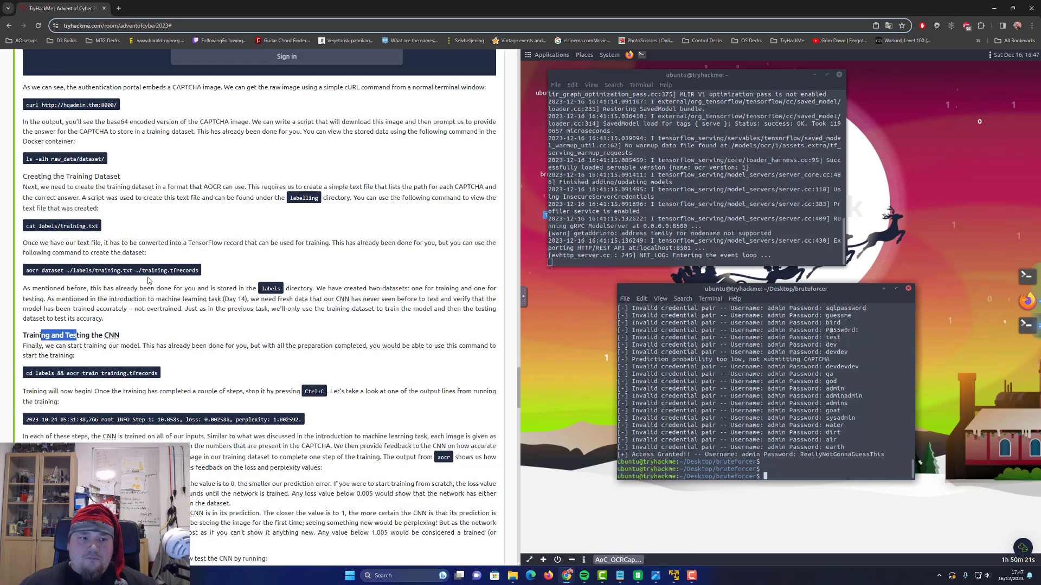
{"action": "scroll", "scroll_direction": "up", "scroll_amount": 3}
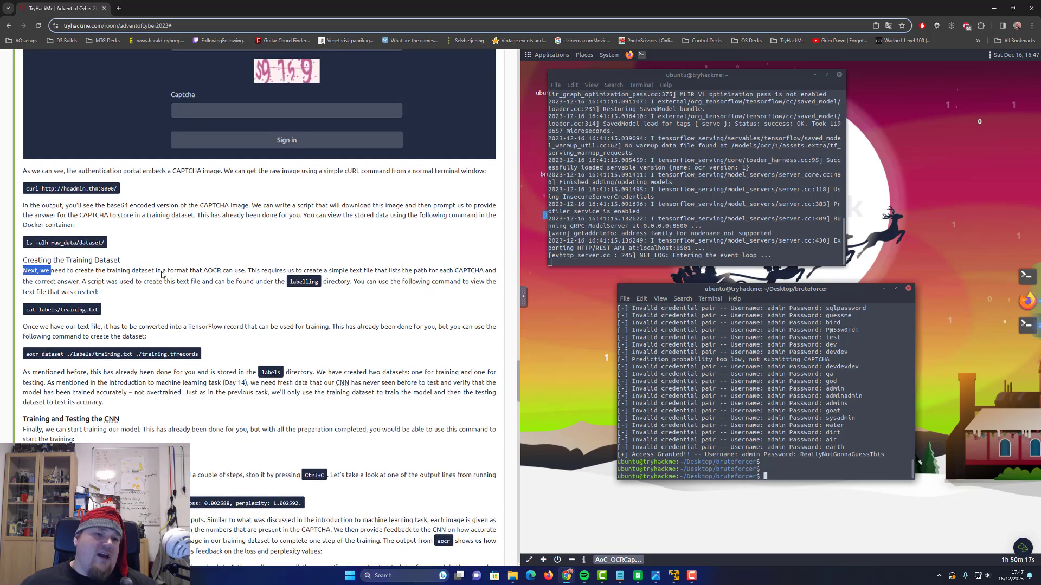
Highlight the Docker container start-and-connect instructions, then move down to the CNN loss and testing explanation
{"action": "scroll", "scroll_direction": "up", "scroll_amount": 3}
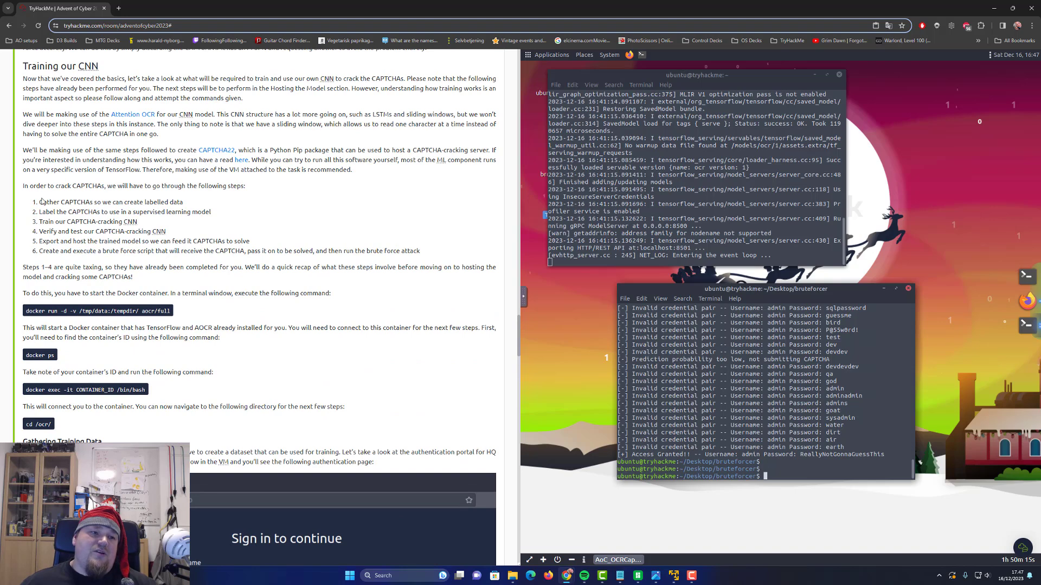
{"action": "left_click_drag", "start_coordinate": [40, 202], "coordinate": [249, 240]}
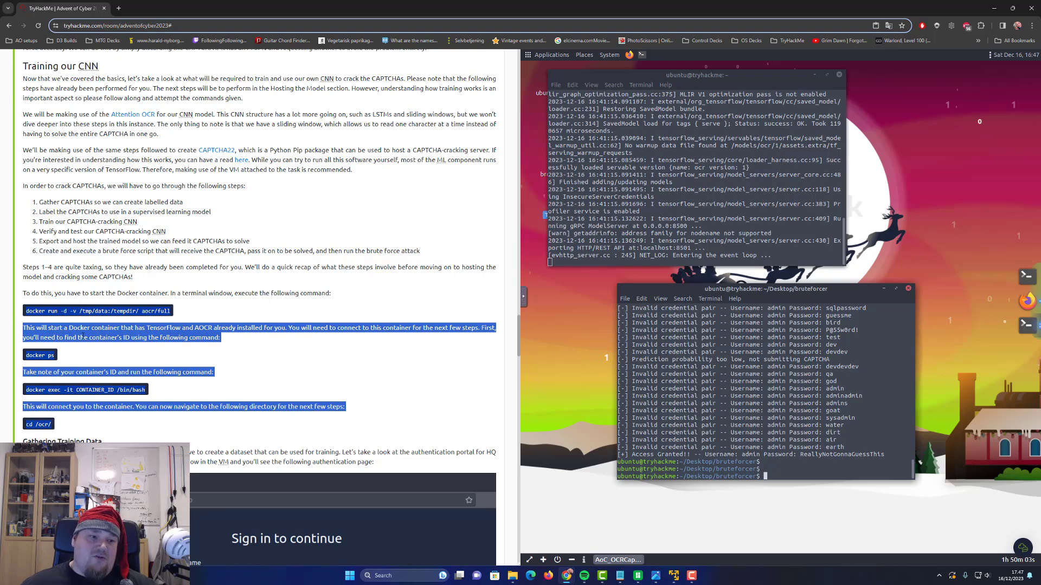
{"action": "scroll", "scroll_direction": "down", "scroll_amount": 3}
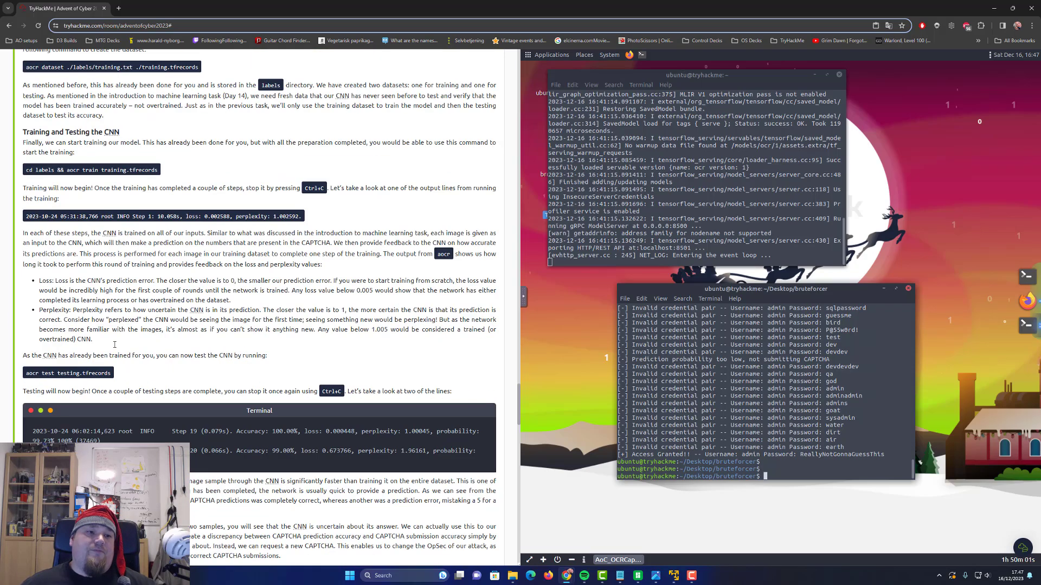
{"action": "scroll", "scroll_direction": "down", "scroll_amount": 3}
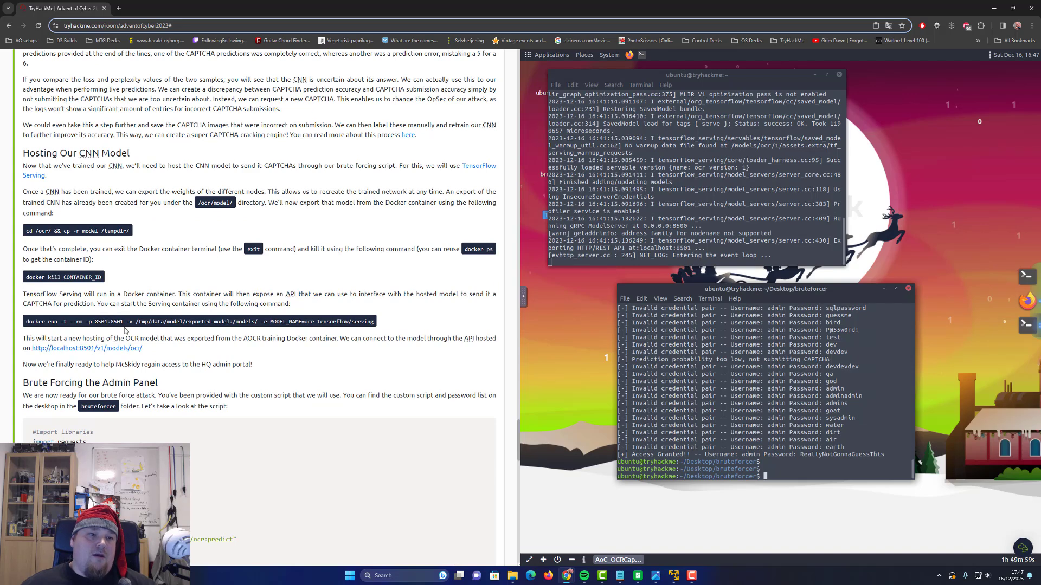
{"action": "mouse_move", "coordinate": [127, 173]}
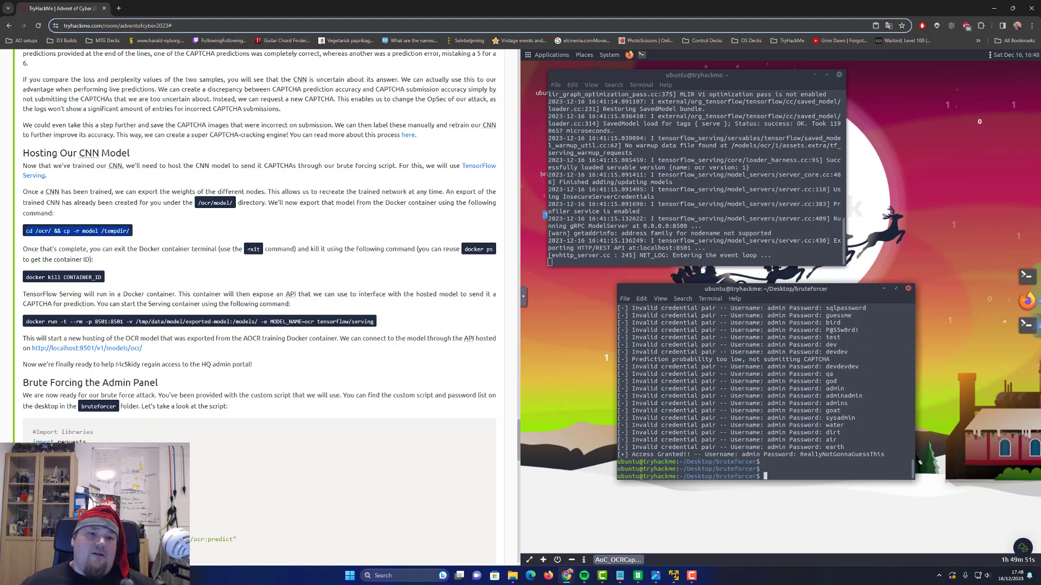
{"action": "mouse_move", "coordinate": [504, 251]}
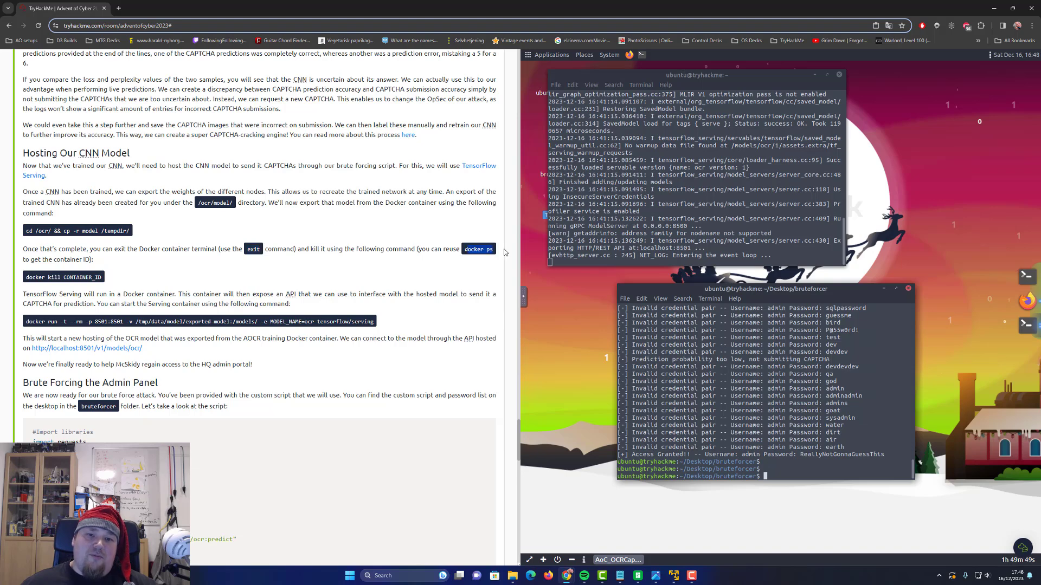
{"action": "mouse_move", "coordinate": [10, 282]}
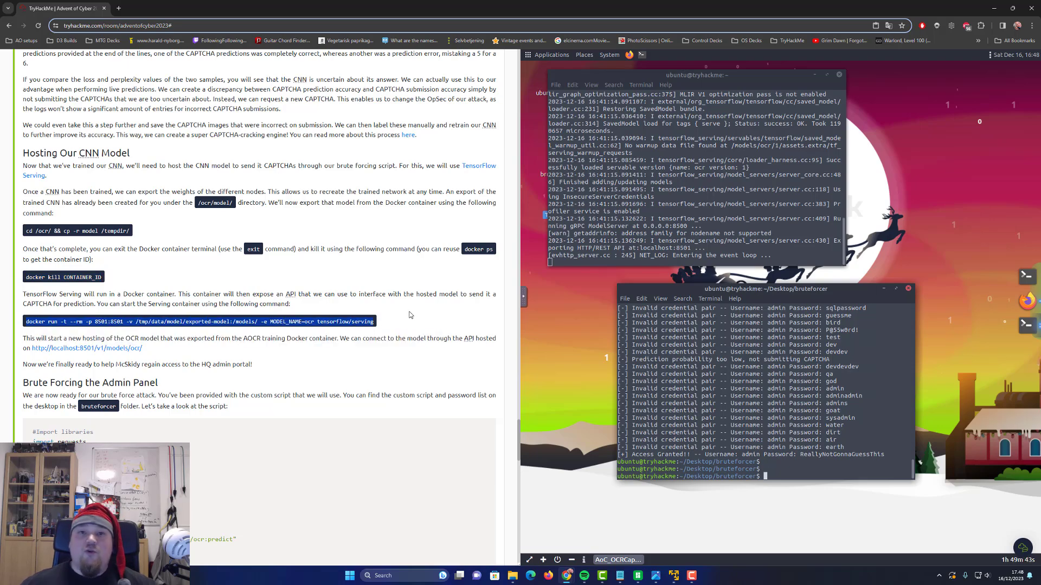
{"action": "mouse_move", "coordinate": [395, 307]}
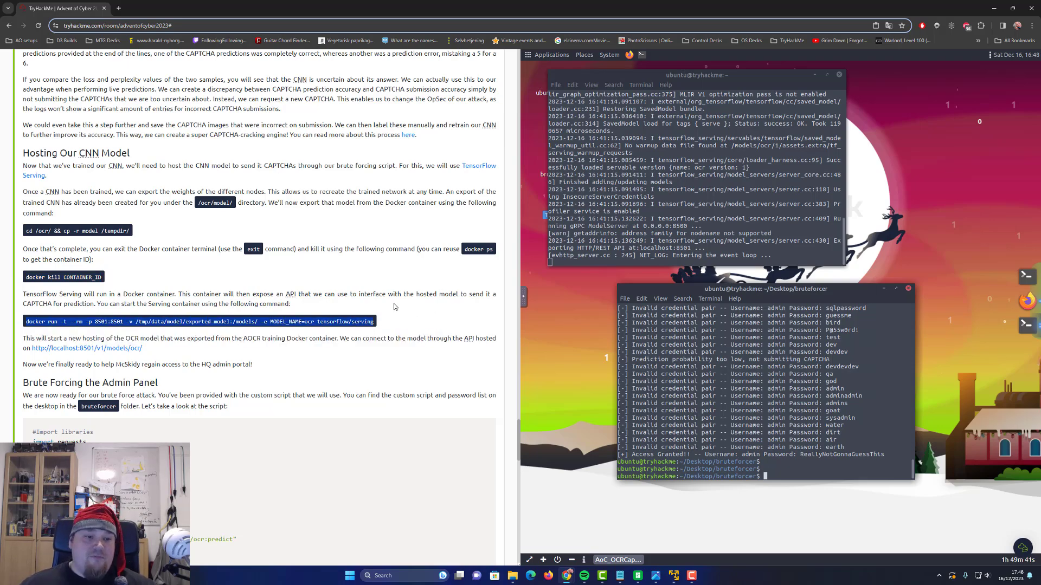
{"action": "scroll", "scroll_direction": "down", "scroll_amount": 3}
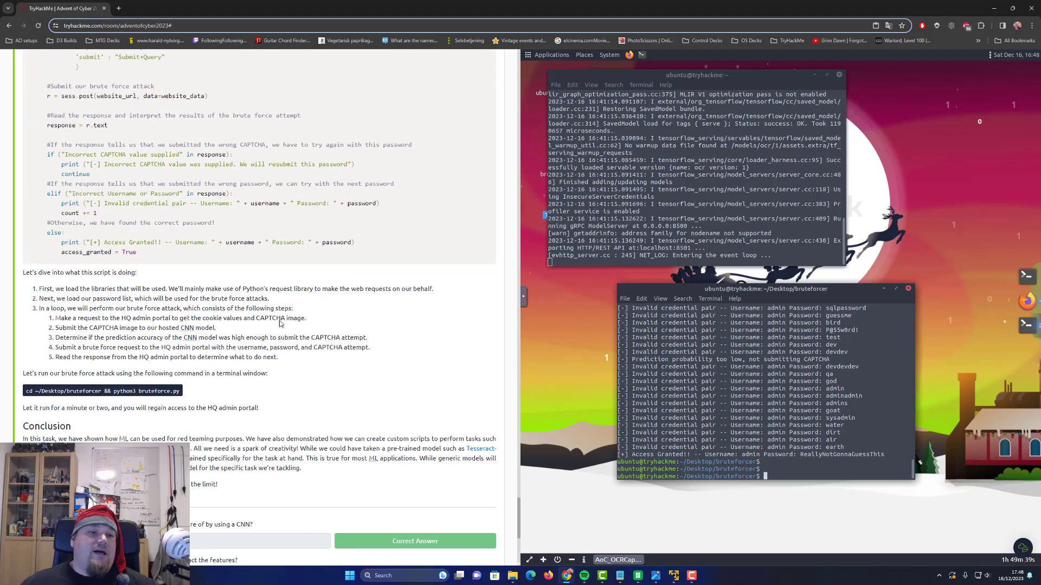
{"action": "scroll", "scroll_direction": "up", "scroll_amount": 3}
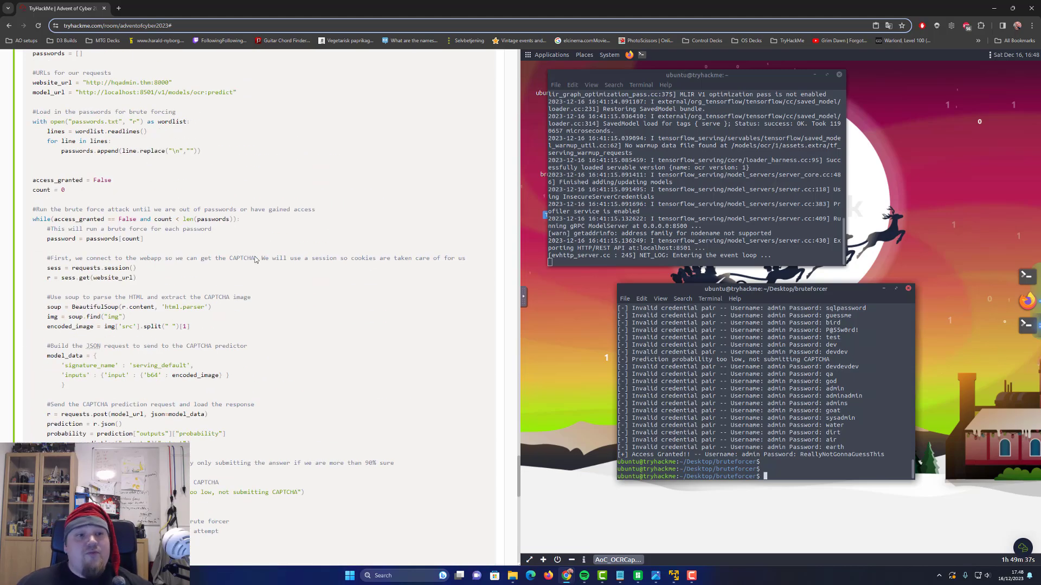
{"action": "scroll", "scroll_direction": "down", "scroll_amount": 3}
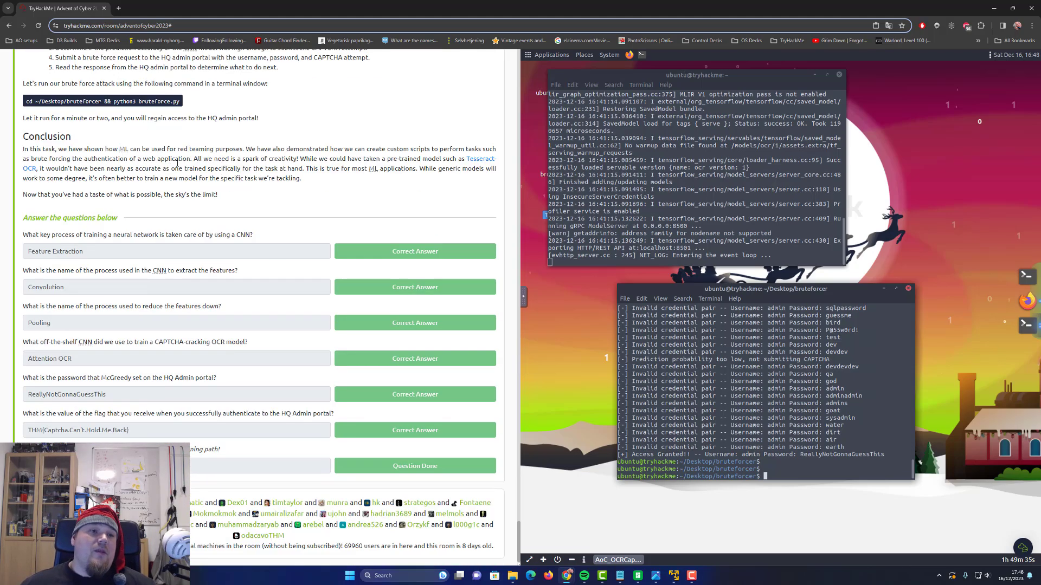
{"action": "scroll", "scroll_direction": "up", "scroll_amount": 3}
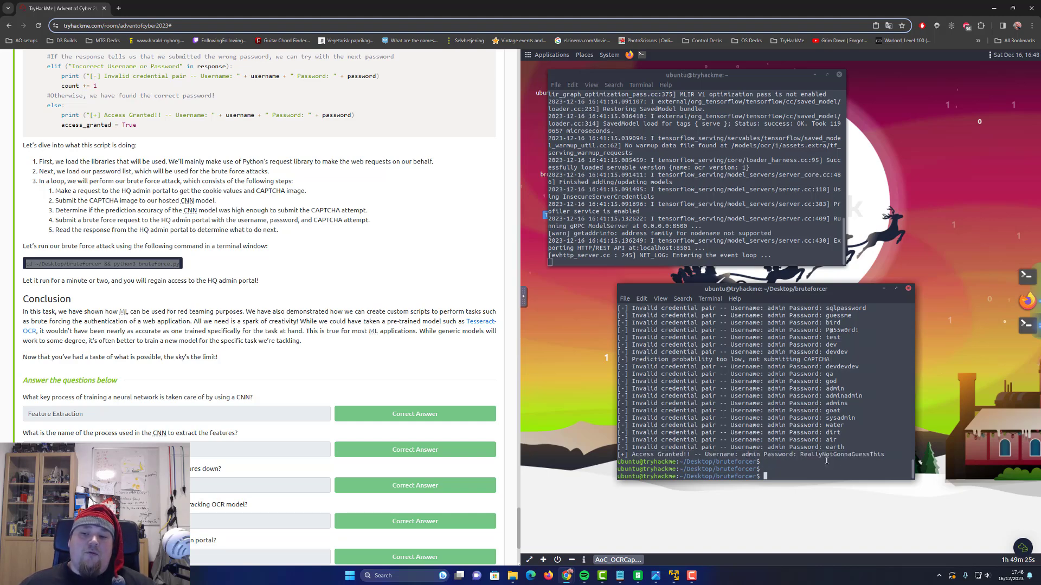
{"action": "double_click", "coordinate": [841, 454]}
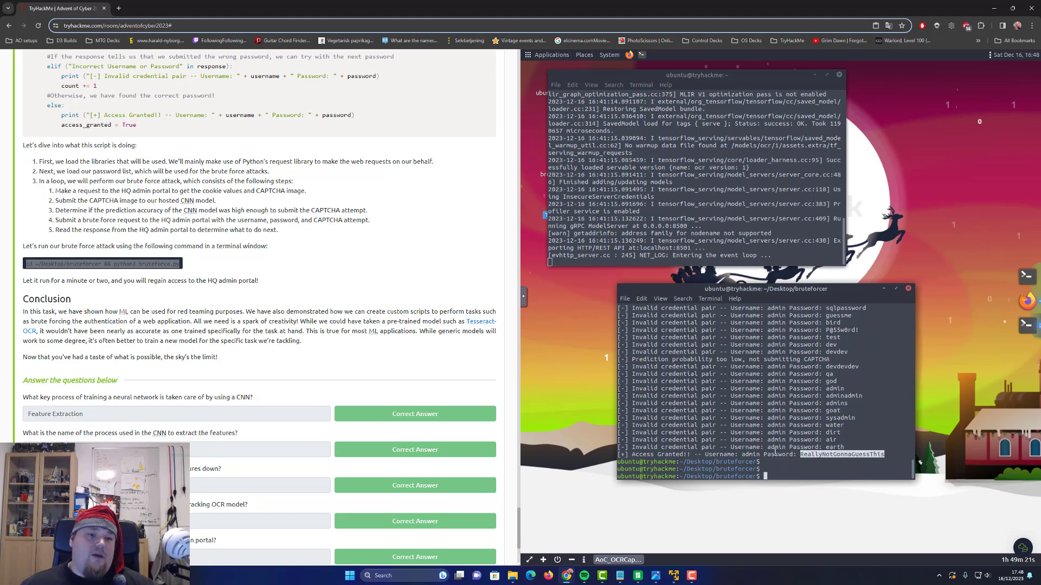
{"action": "scroll", "scroll_direction": "down", "scroll_amount": 3}
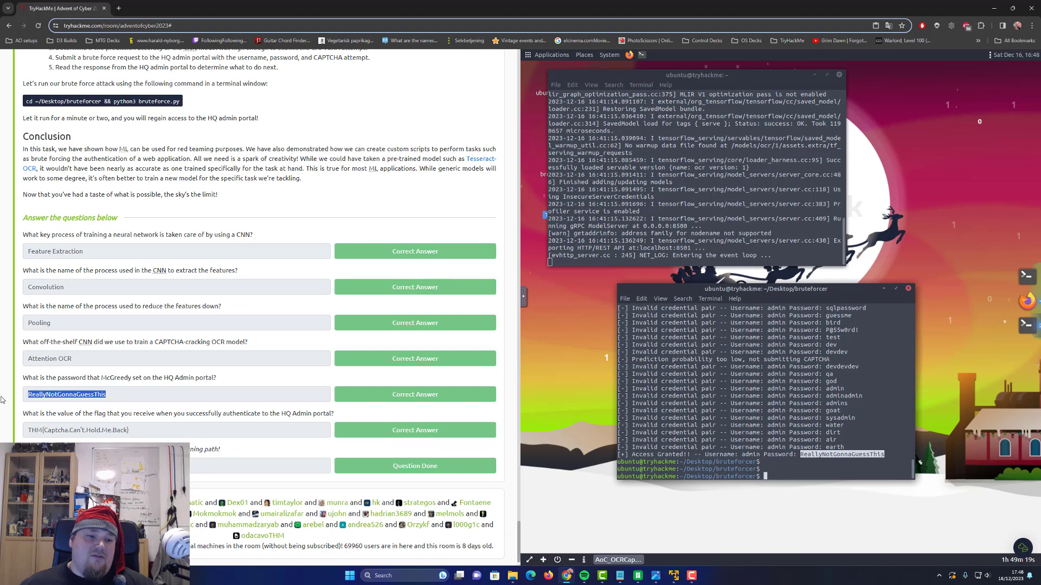
{"action": "left_click", "coordinate": [511, 222]}
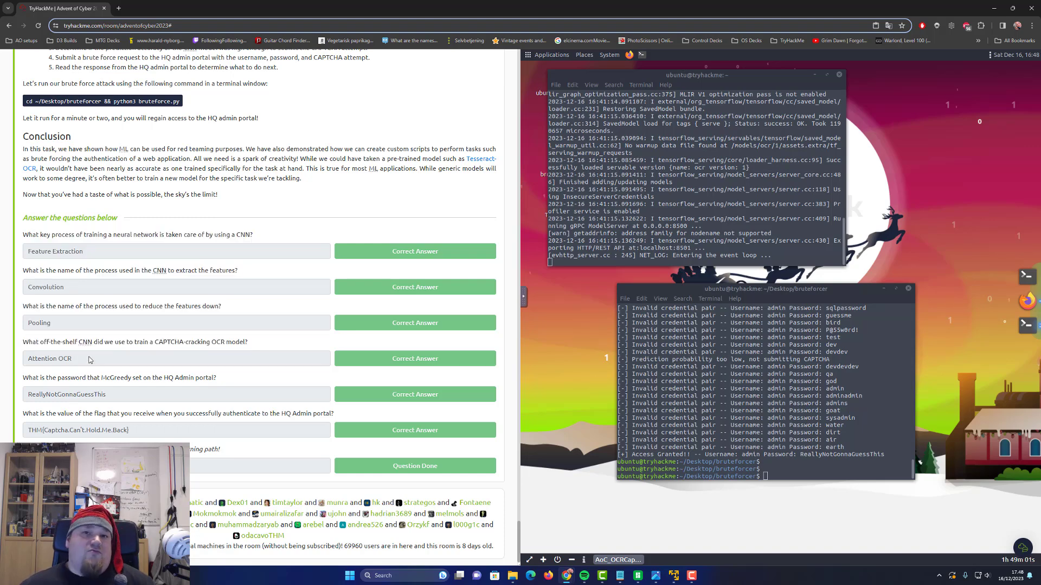
{"action": "mouse_move", "coordinate": [84, 345]}
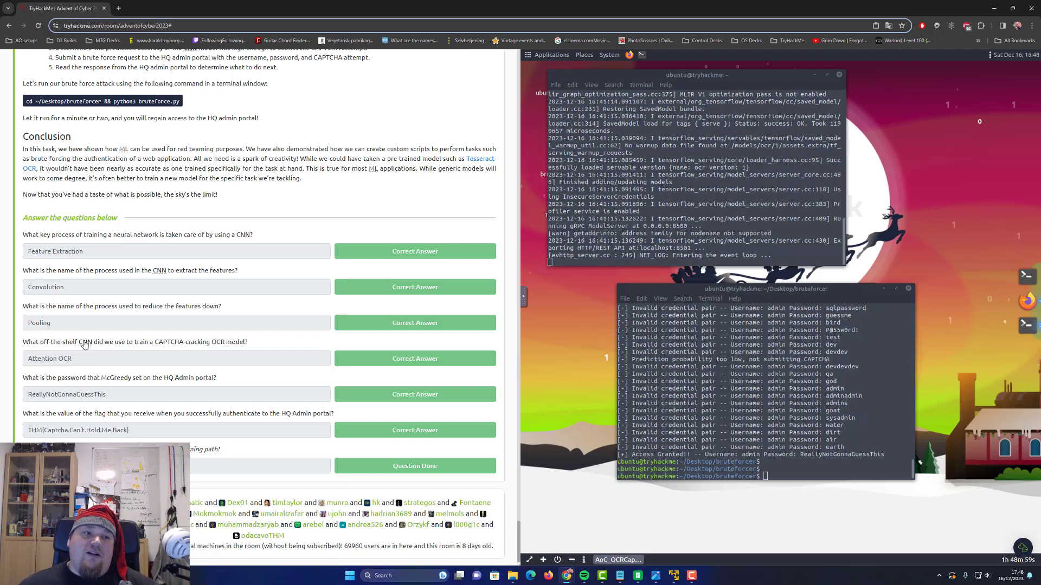
{"action": "scroll", "scroll_direction": "up", "scroll_amount": 3}
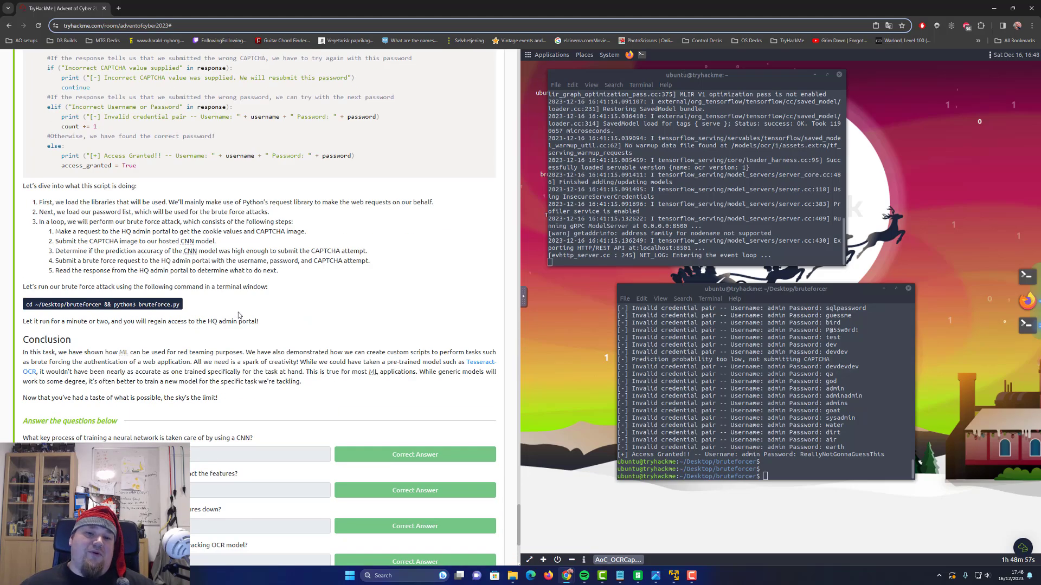
{"action": "scroll", "scroll_direction": "up", "scroll_amount": 3}
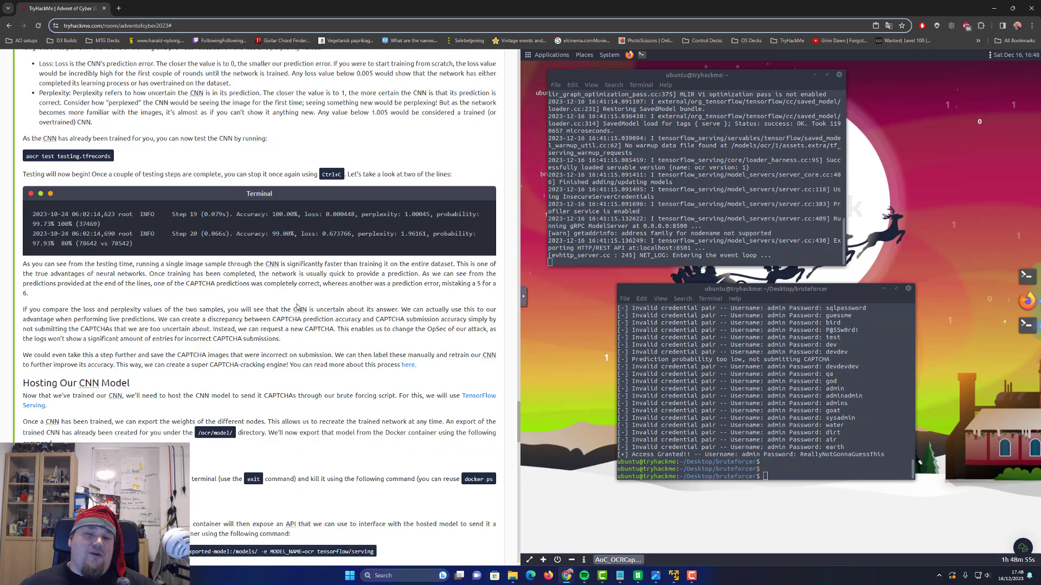
{"action": "scroll", "scroll_direction": "down", "scroll_amount": 3}
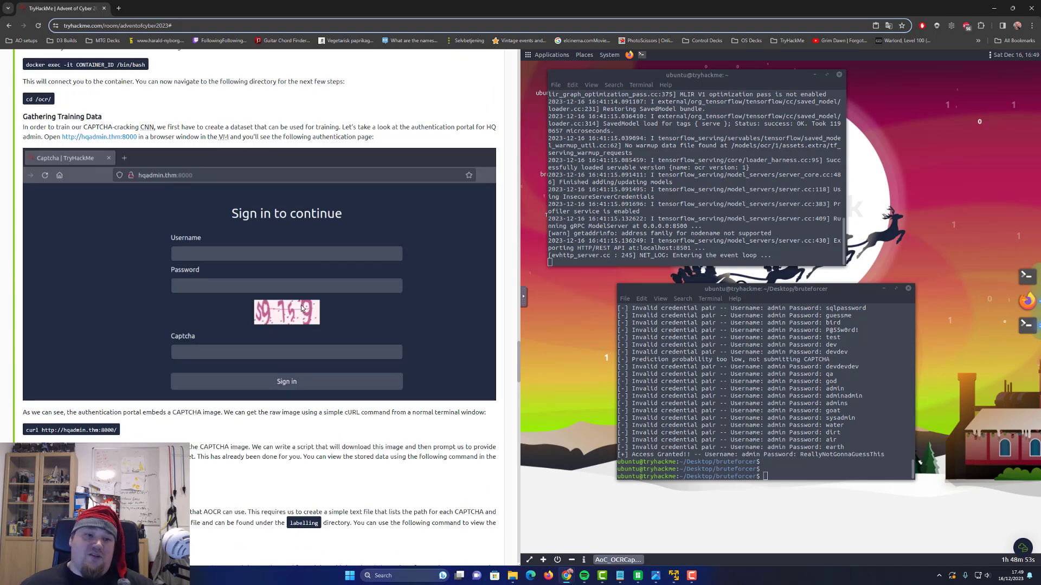
{"action": "scroll", "scroll_direction": "up", "scroll_amount": 3}
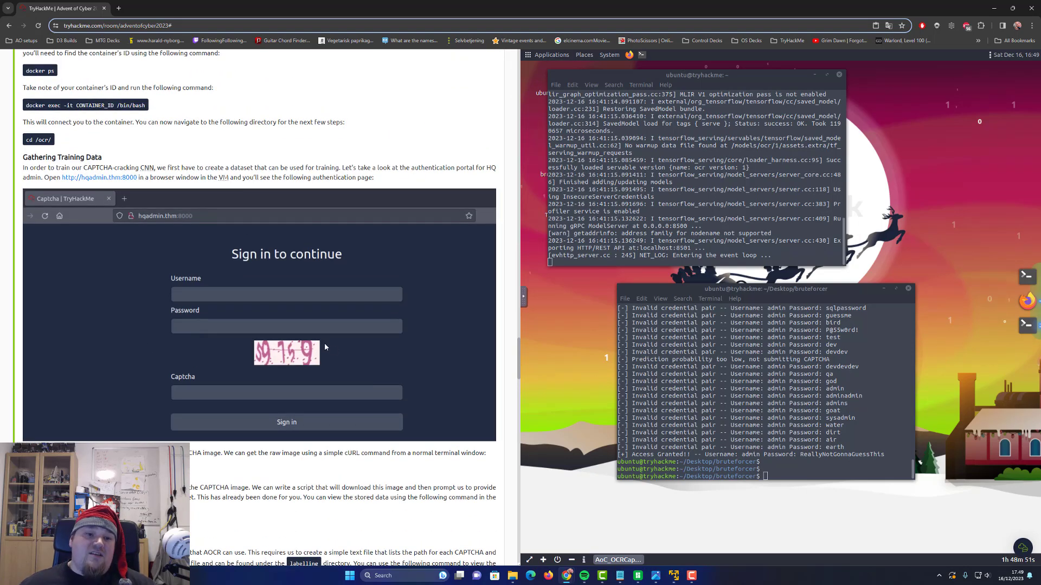
{"action": "mouse_move", "coordinate": [206, 356]}
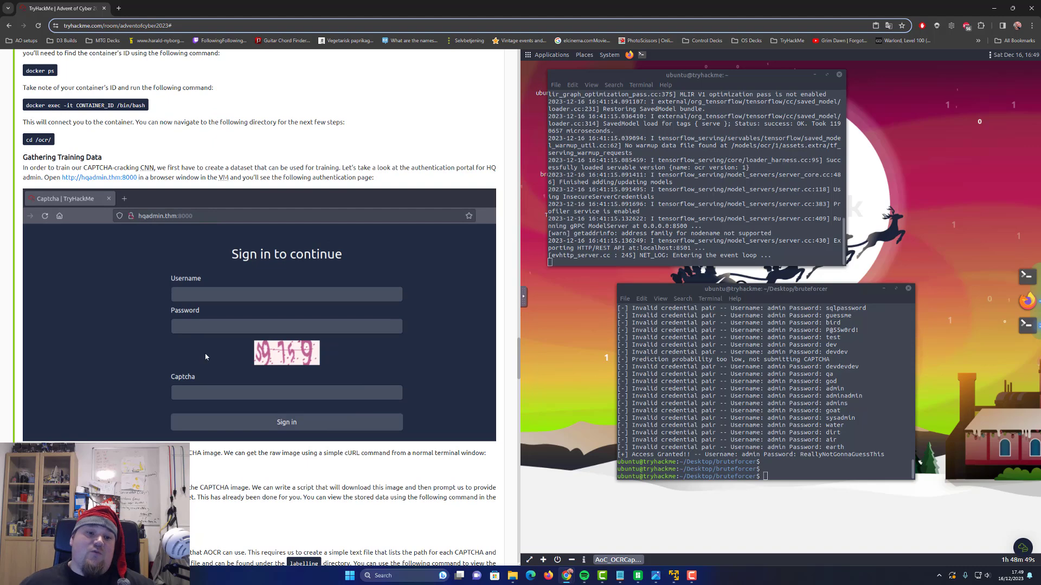
{"action": "mouse_move", "coordinate": [212, 345]}
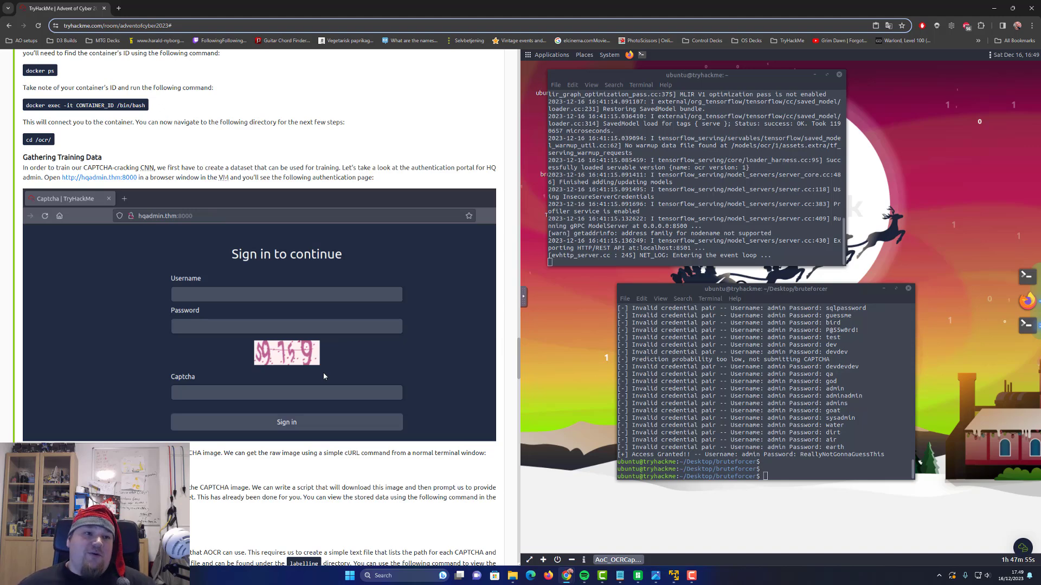
{"action": "scroll", "scroll_direction": "up", "scroll_amount": 3}
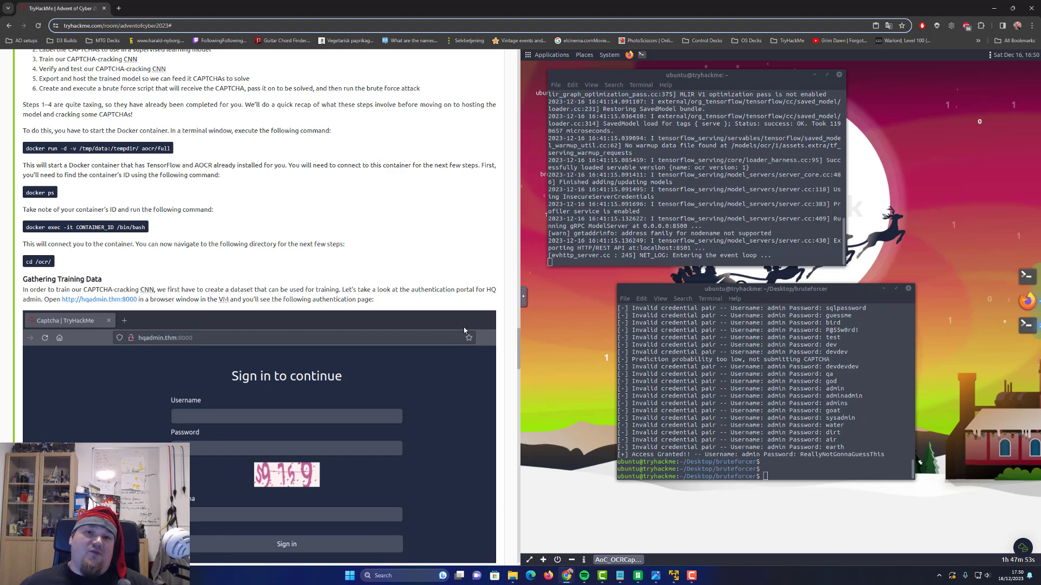
{"action": "scroll", "scroll_direction": "up", "scroll_amount": 3}
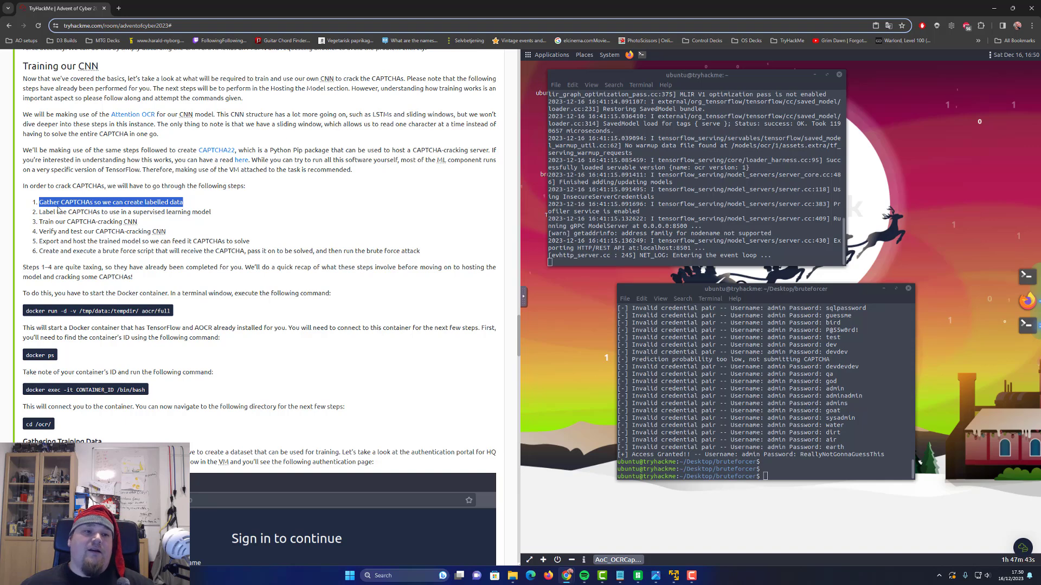
{"action": "mouse_move", "coordinate": [209, 203]}
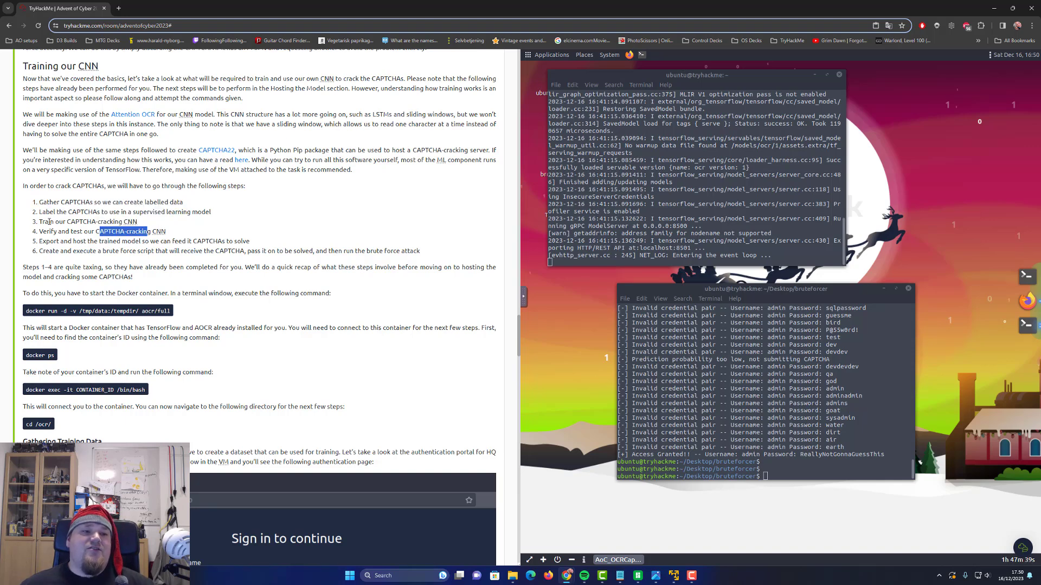
{"action": "scroll", "scroll_direction": "down", "scroll_amount": 3}
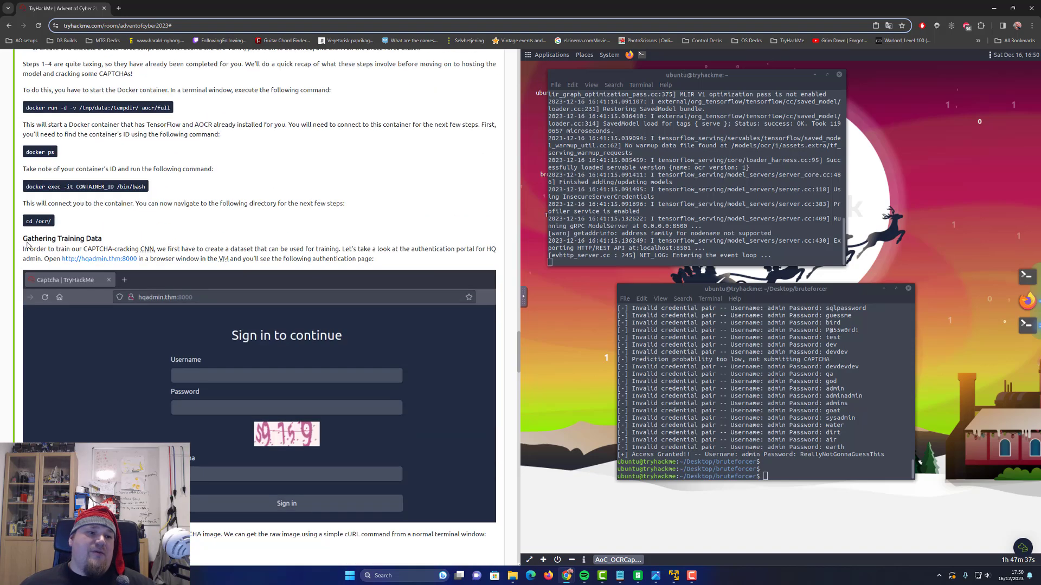
{"action": "scroll", "scroll_direction": "up", "scroll_amount": 3}
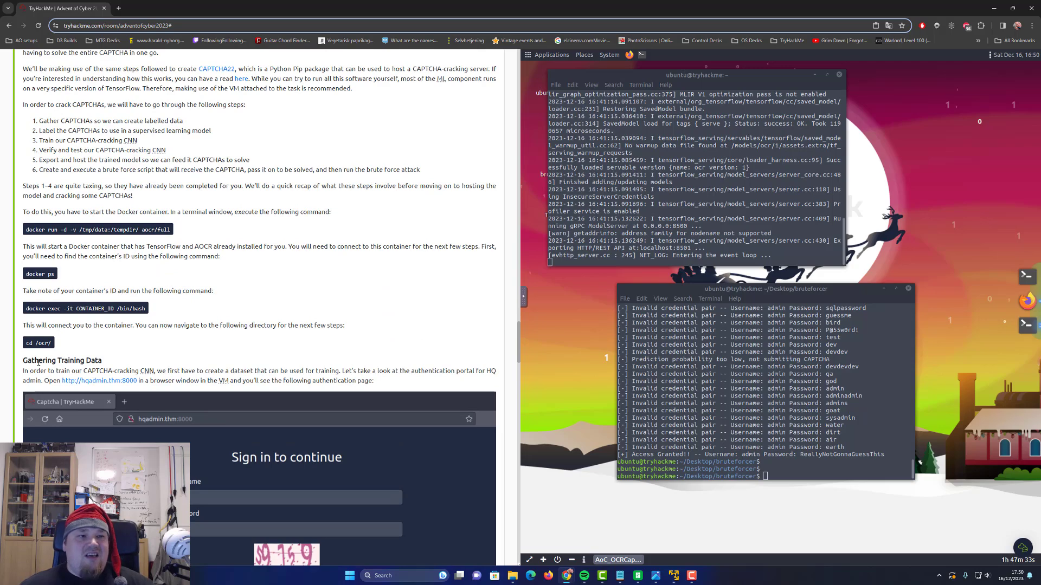
{"action": "double_click", "coordinate": [63, 360]}
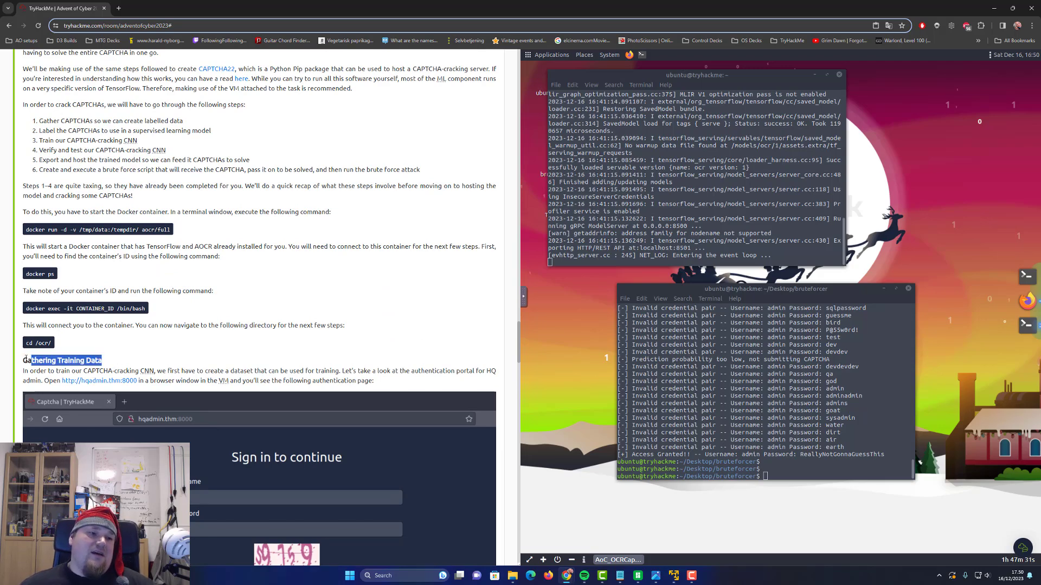
{"action": "scroll", "scroll_direction": "down", "scroll_amount": 3}
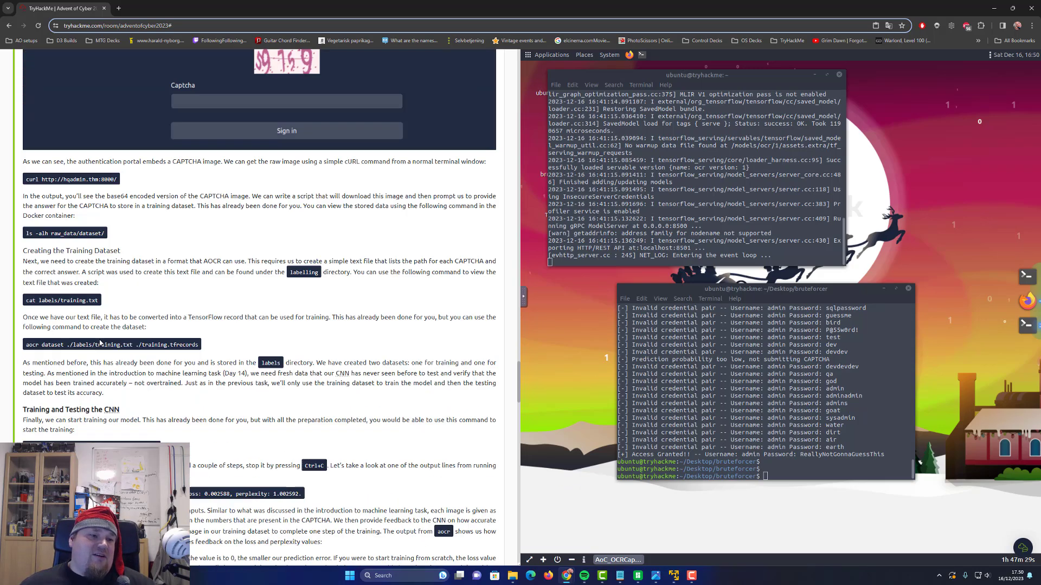
{"action": "scroll", "scroll_direction": "up", "scroll_amount": 3}
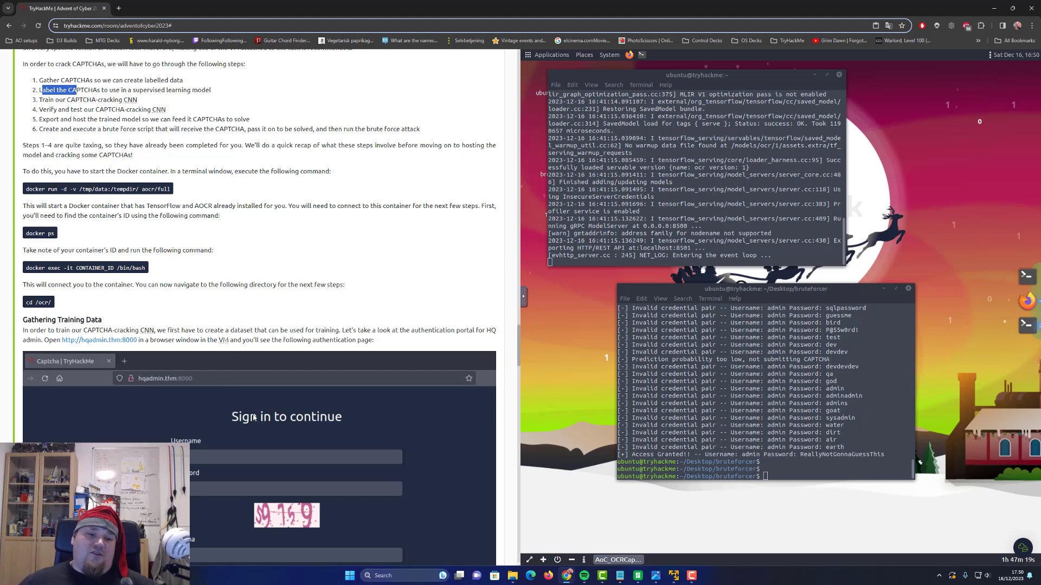
{"action": "scroll", "scroll_direction": "down", "scroll_amount": 3}
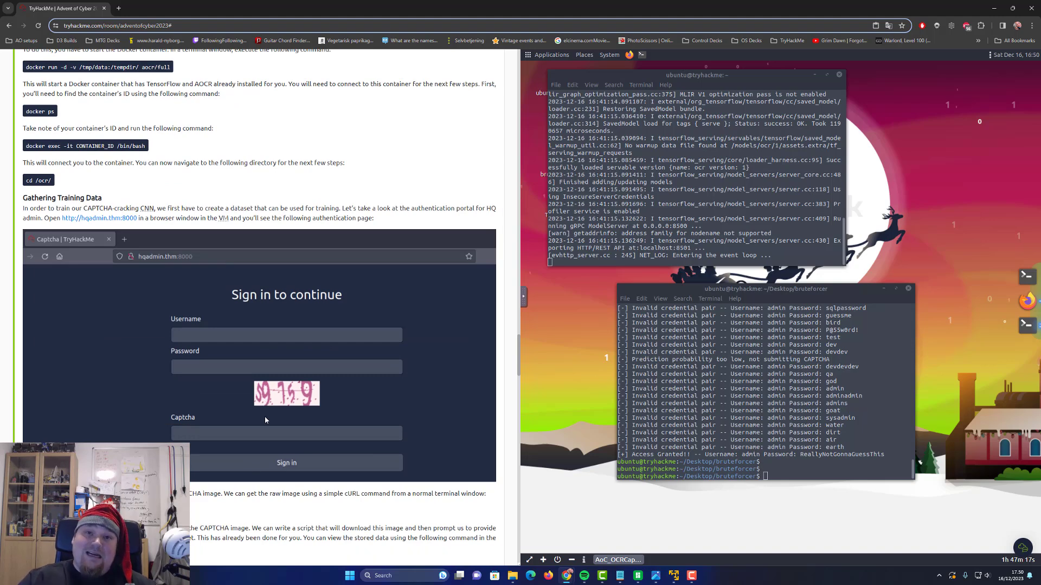